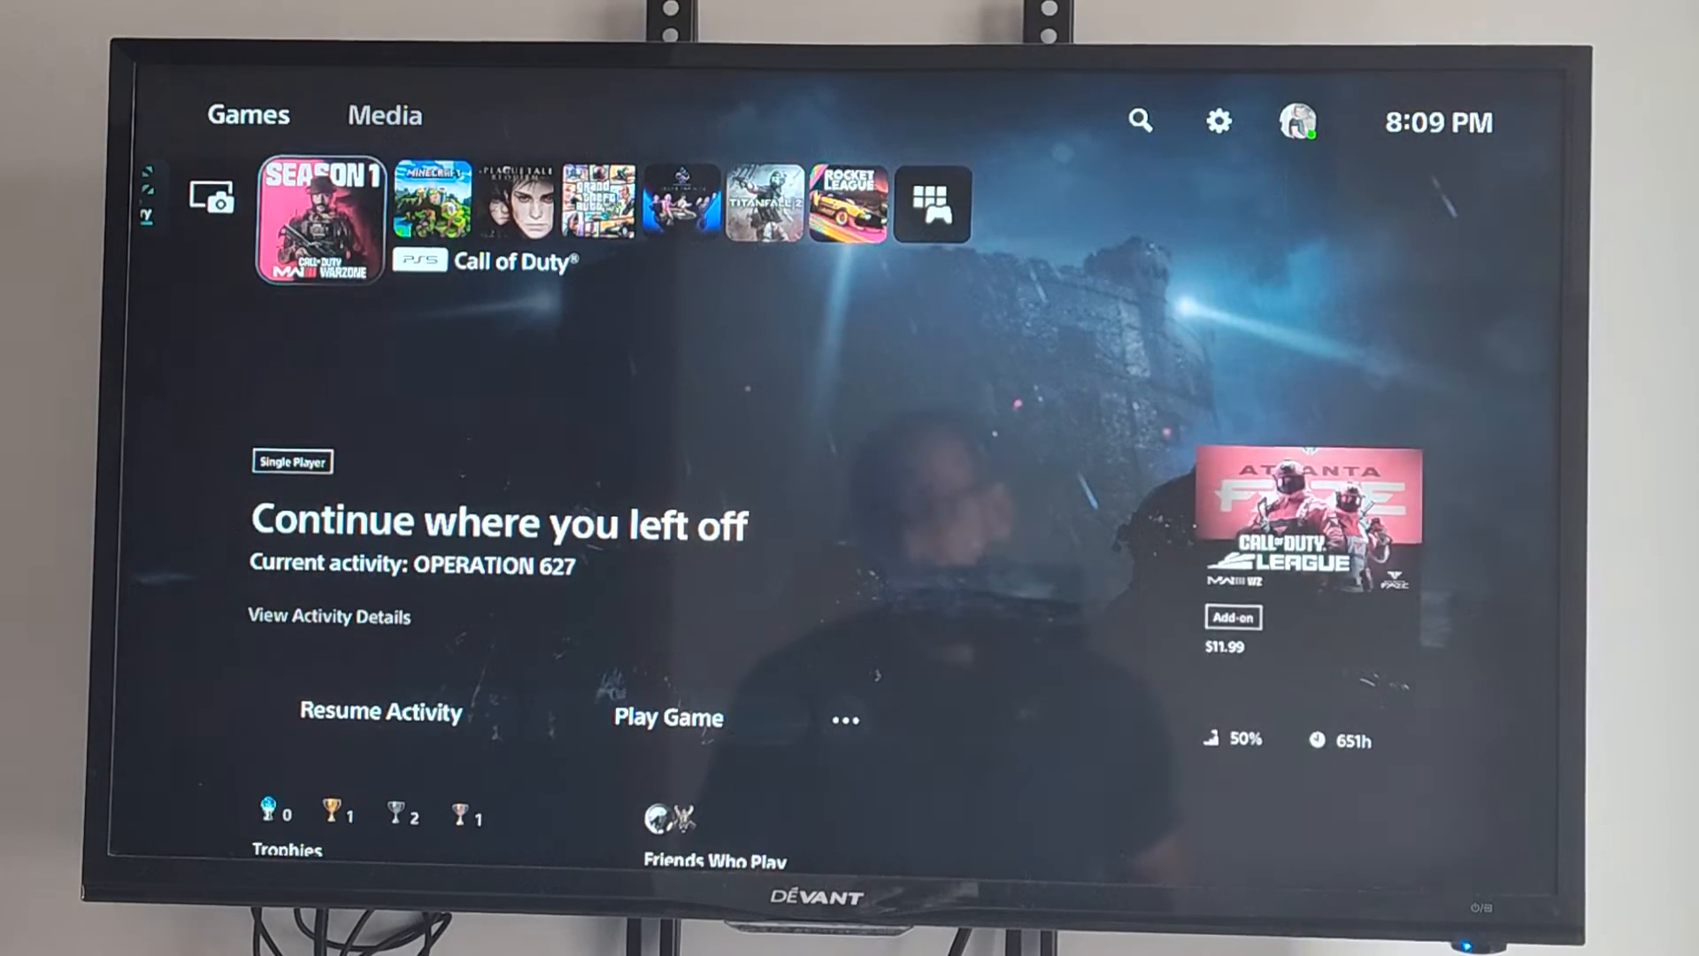
Open Grand Theft Auto V's options and highlight Upload/Download Saved Data
{"action": "left_click", "coordinate": [431, 202]}
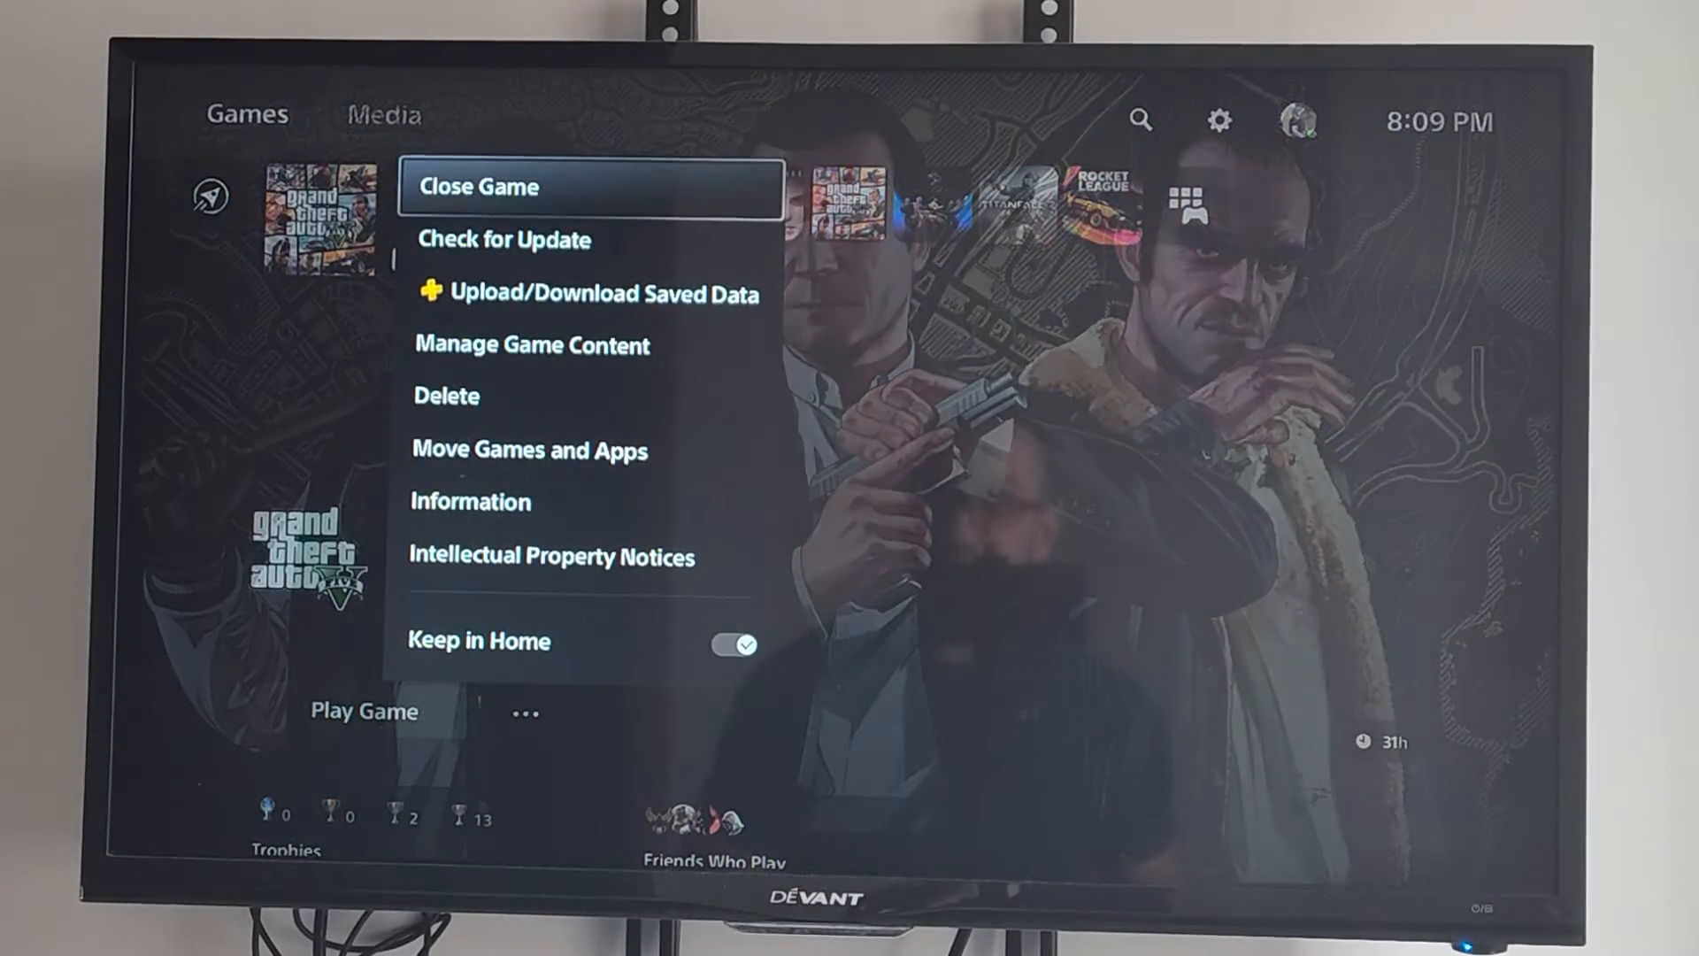
{"action": "key", "text": "down"}
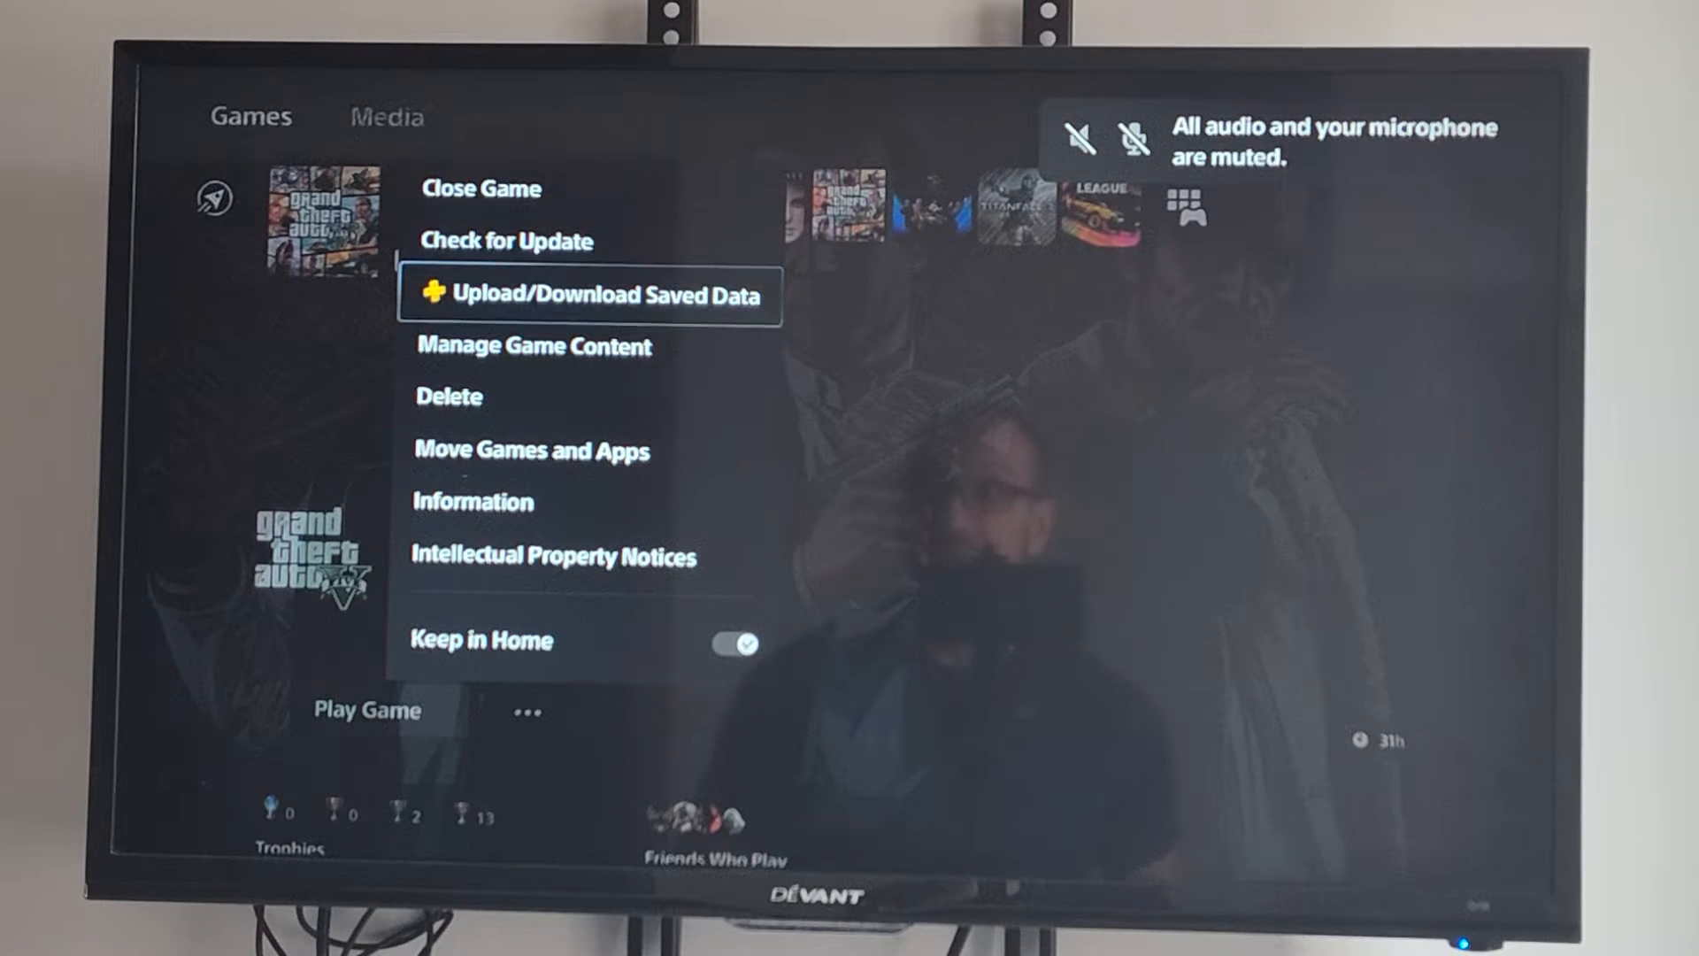
Close the Grand Theft Auto V options menu, returning to Call of Duty's page
{"action": "left_click", "coordinate": [590, 295]}
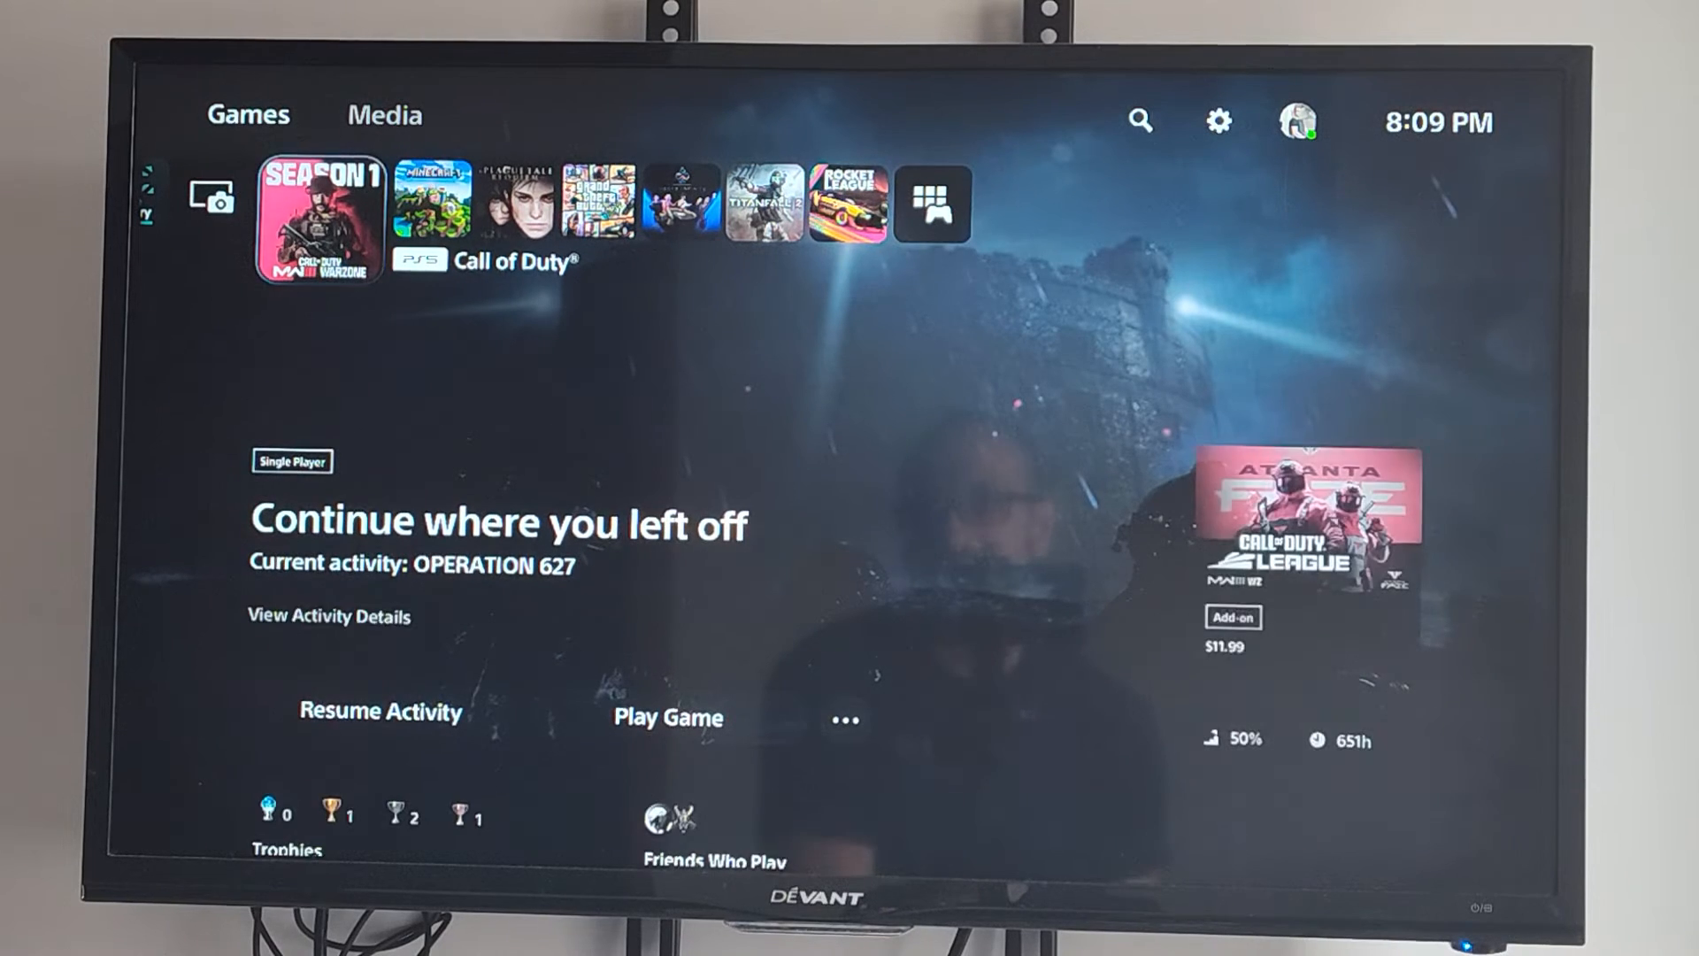
Check Call of Duty's saved data sync status and dismiss the synced result
{"action": "left_click", "coordinate": [319, 216]}
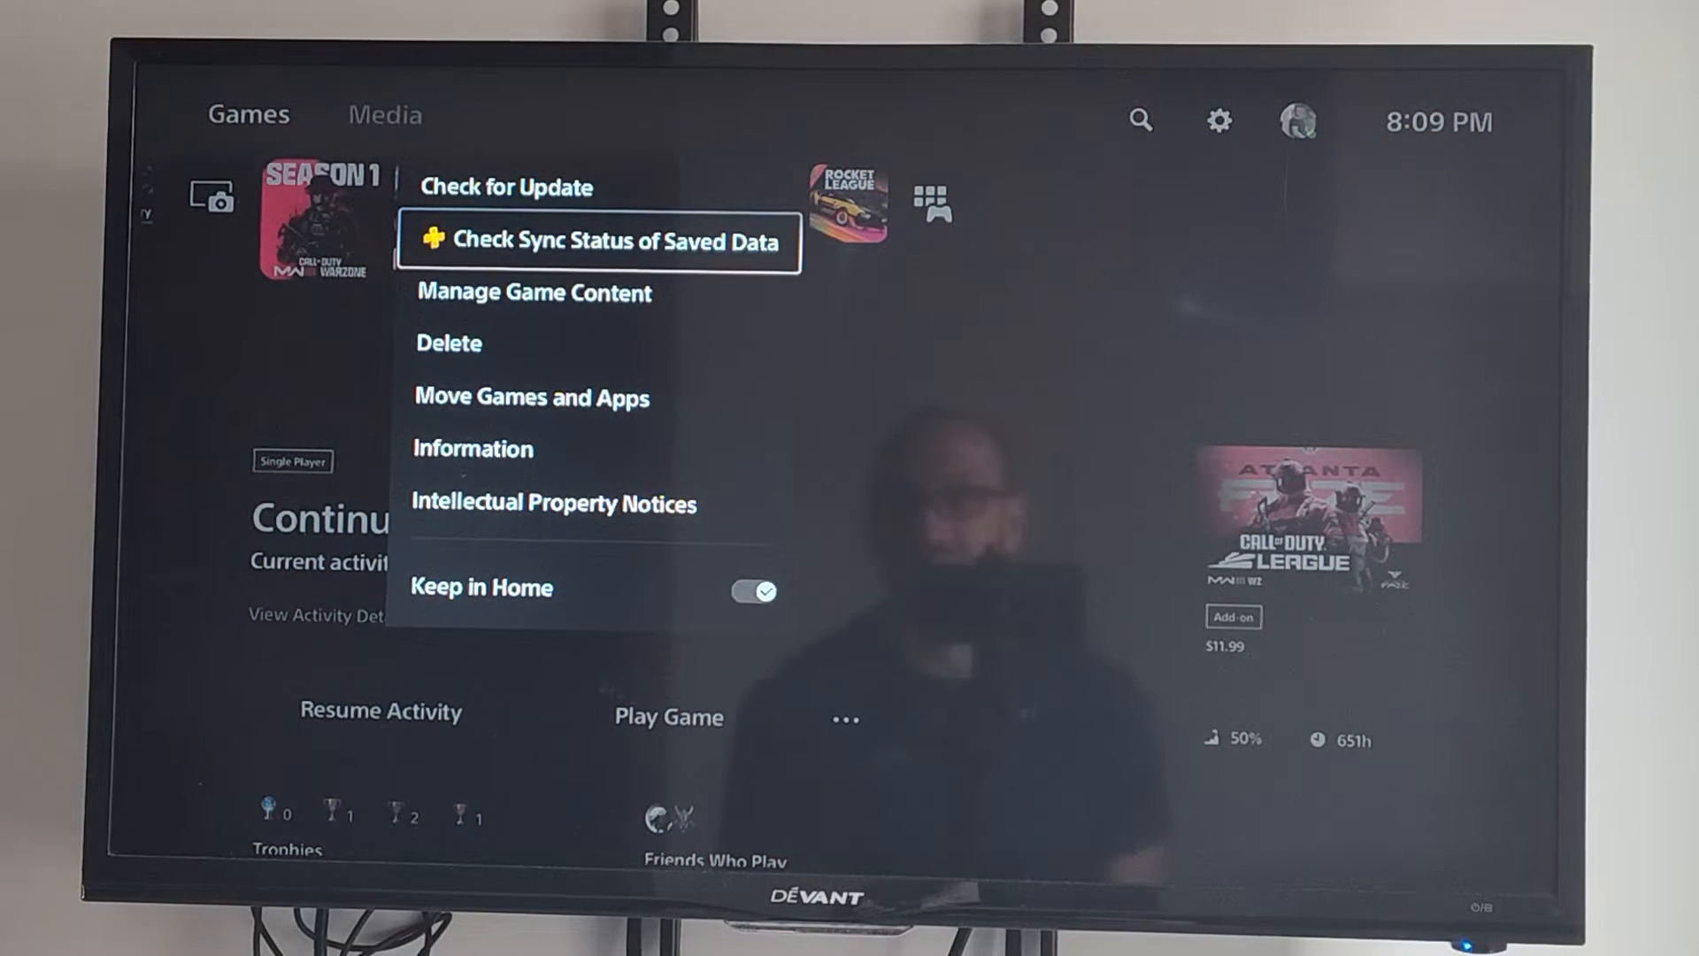
{"action": "left_click", "coordinate": [599, 240]}
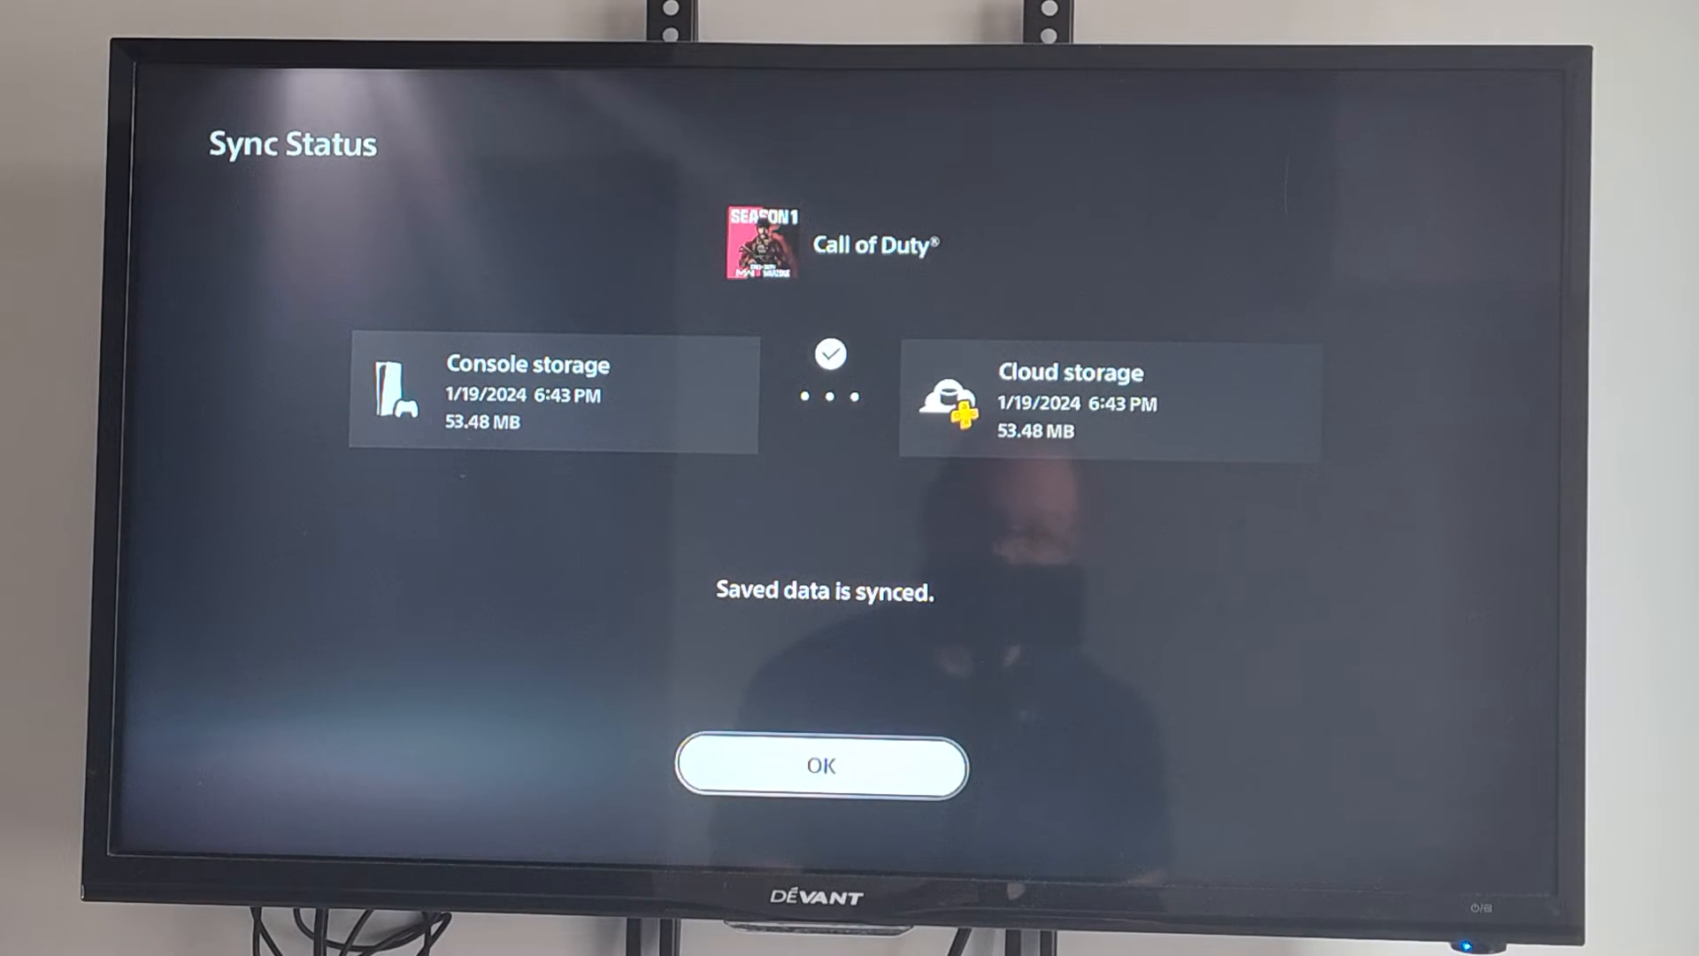
{"action": "left_click", "coordinate": [824, 766]}
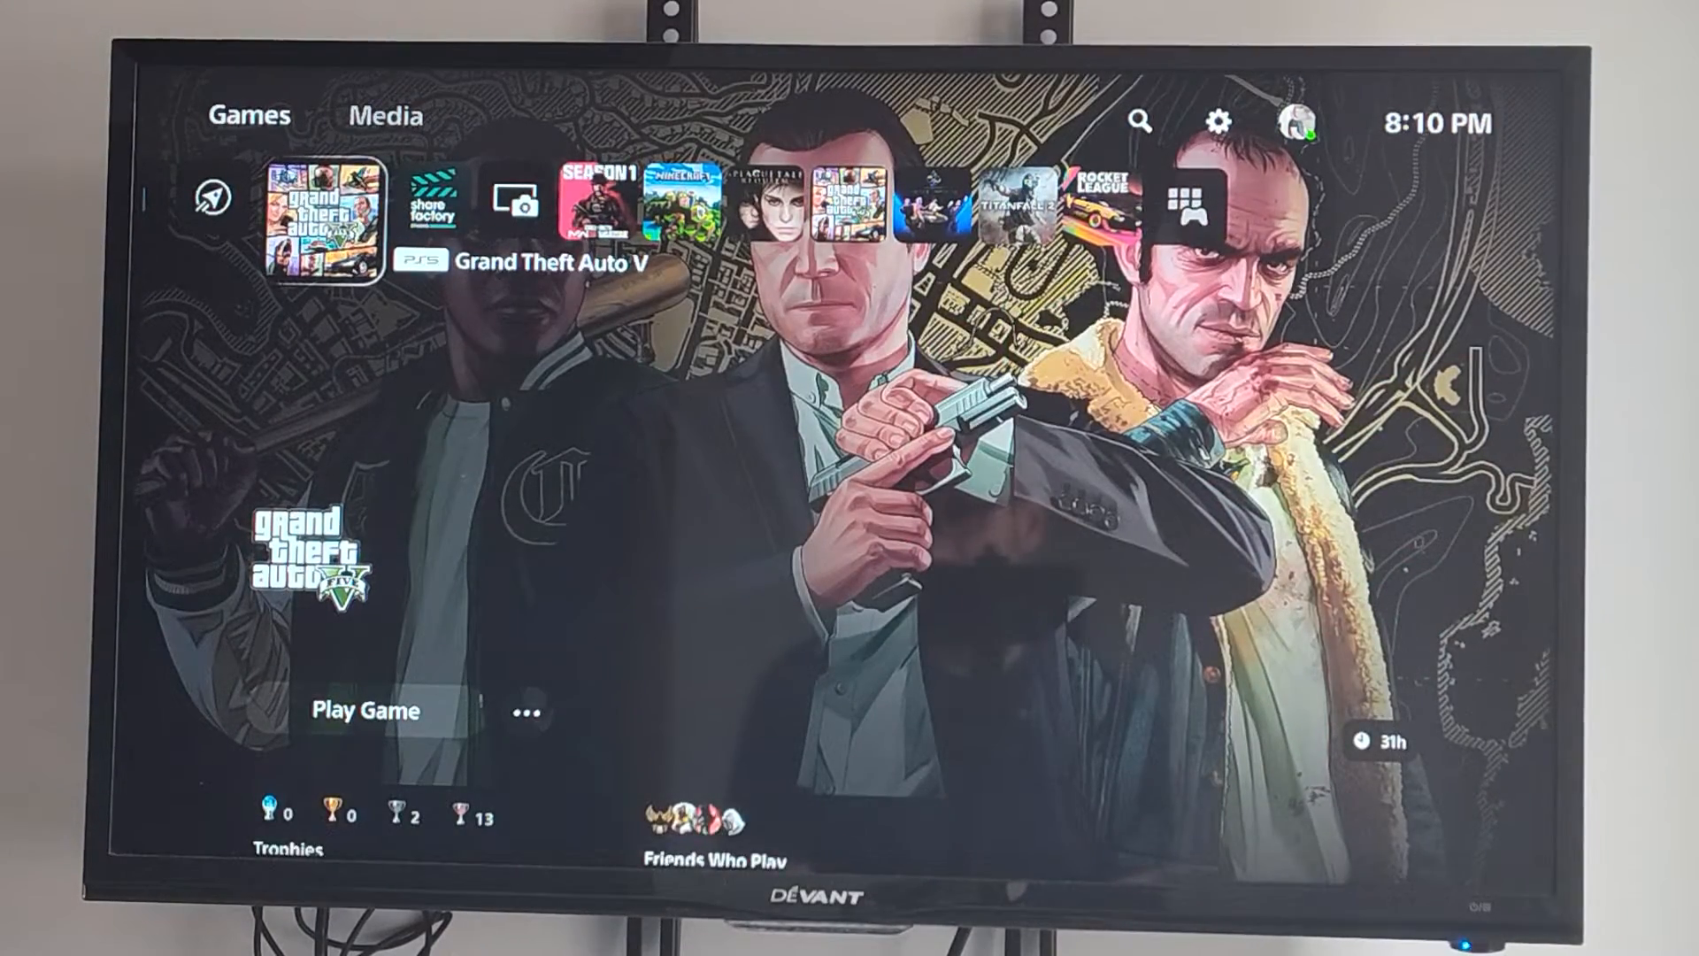
Open Minecraft's options and choose Upload/Download Saved Data
{"action": "left_click", "coordinate": [525, 713]}
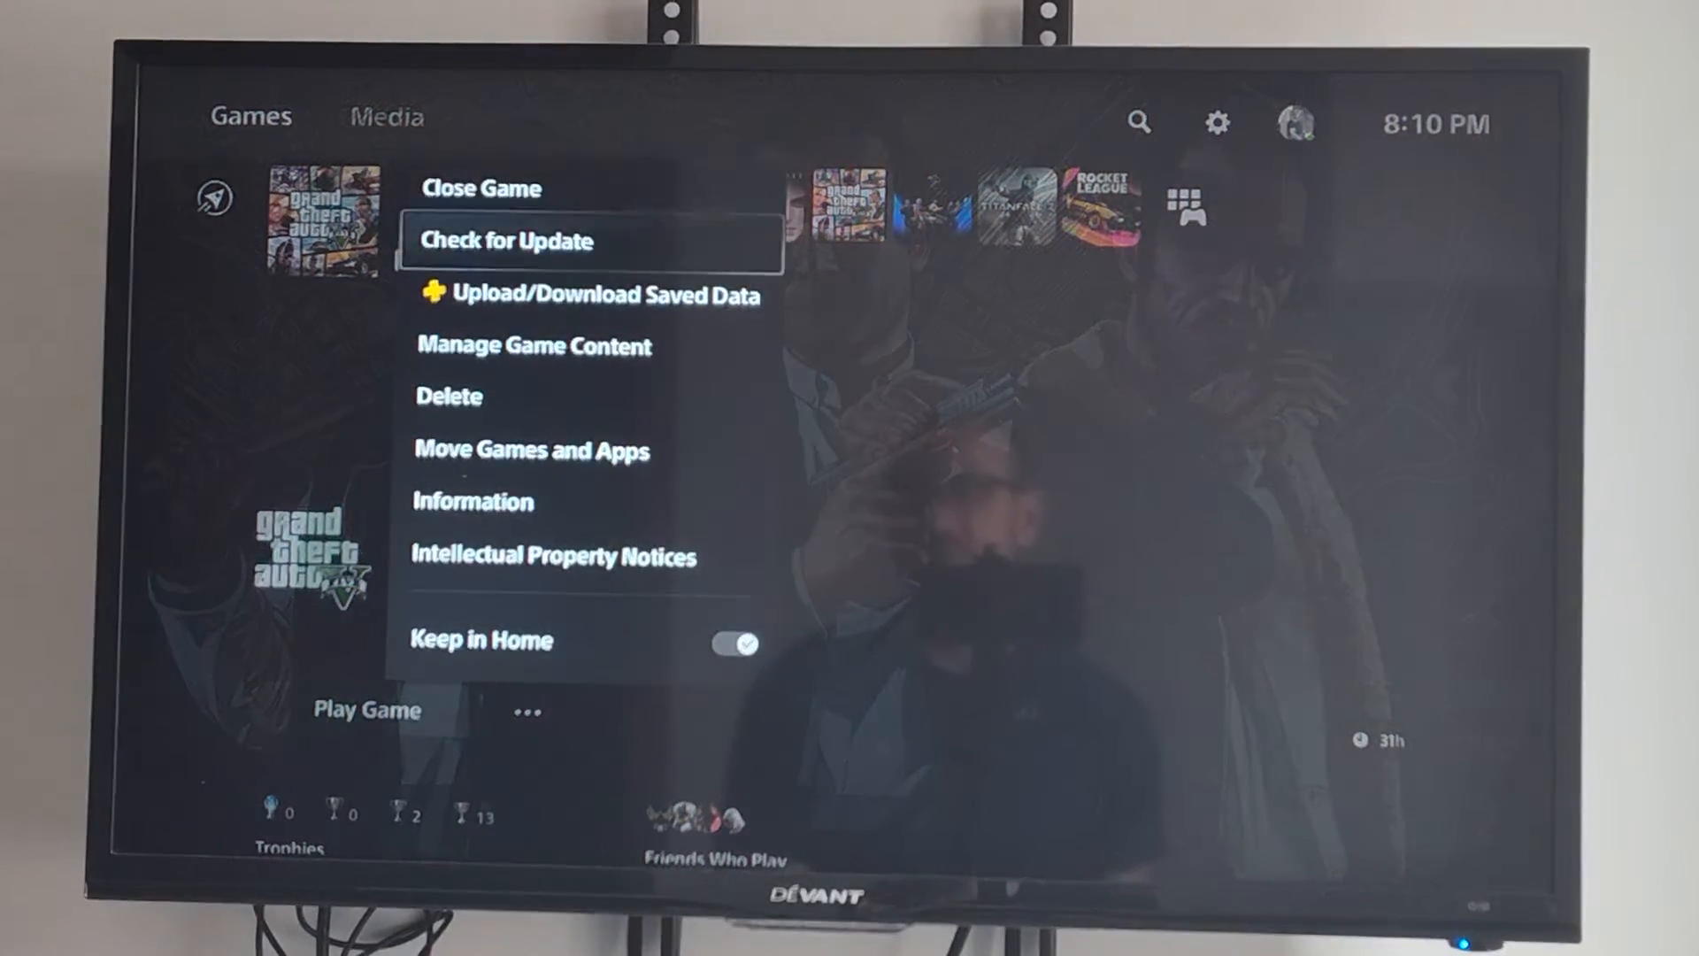
{"action": "left_click", "coordinate": [597, 295]}
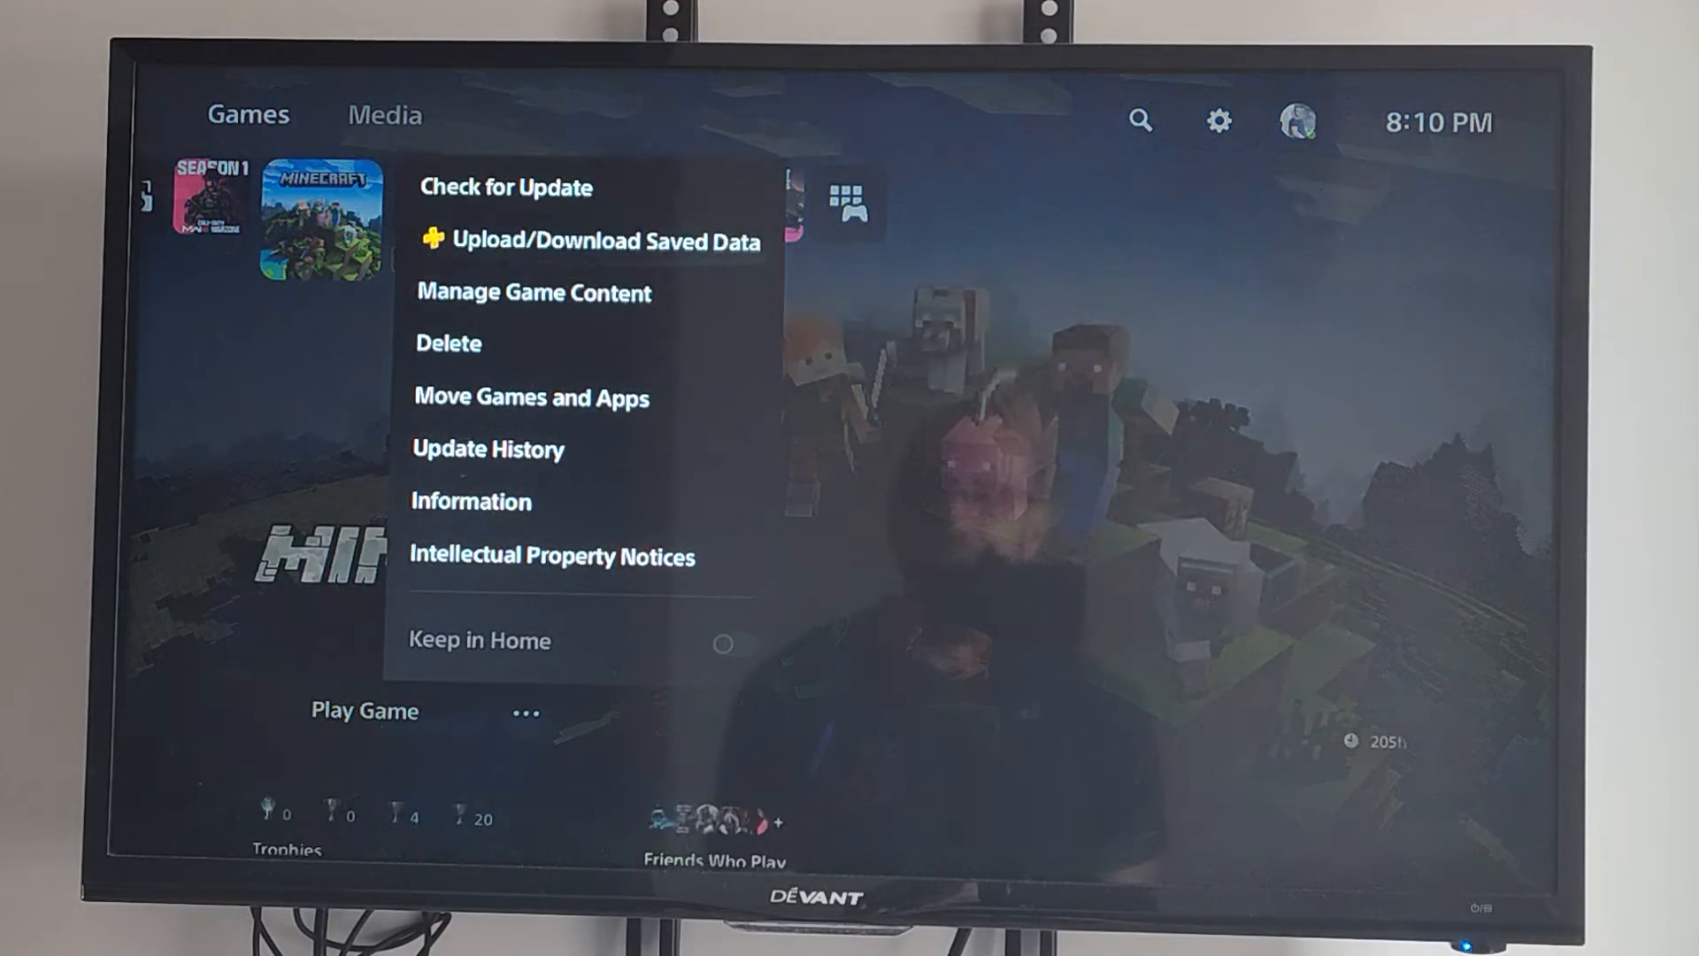
{"action": "left_click", "coordinate": [604, 241]}
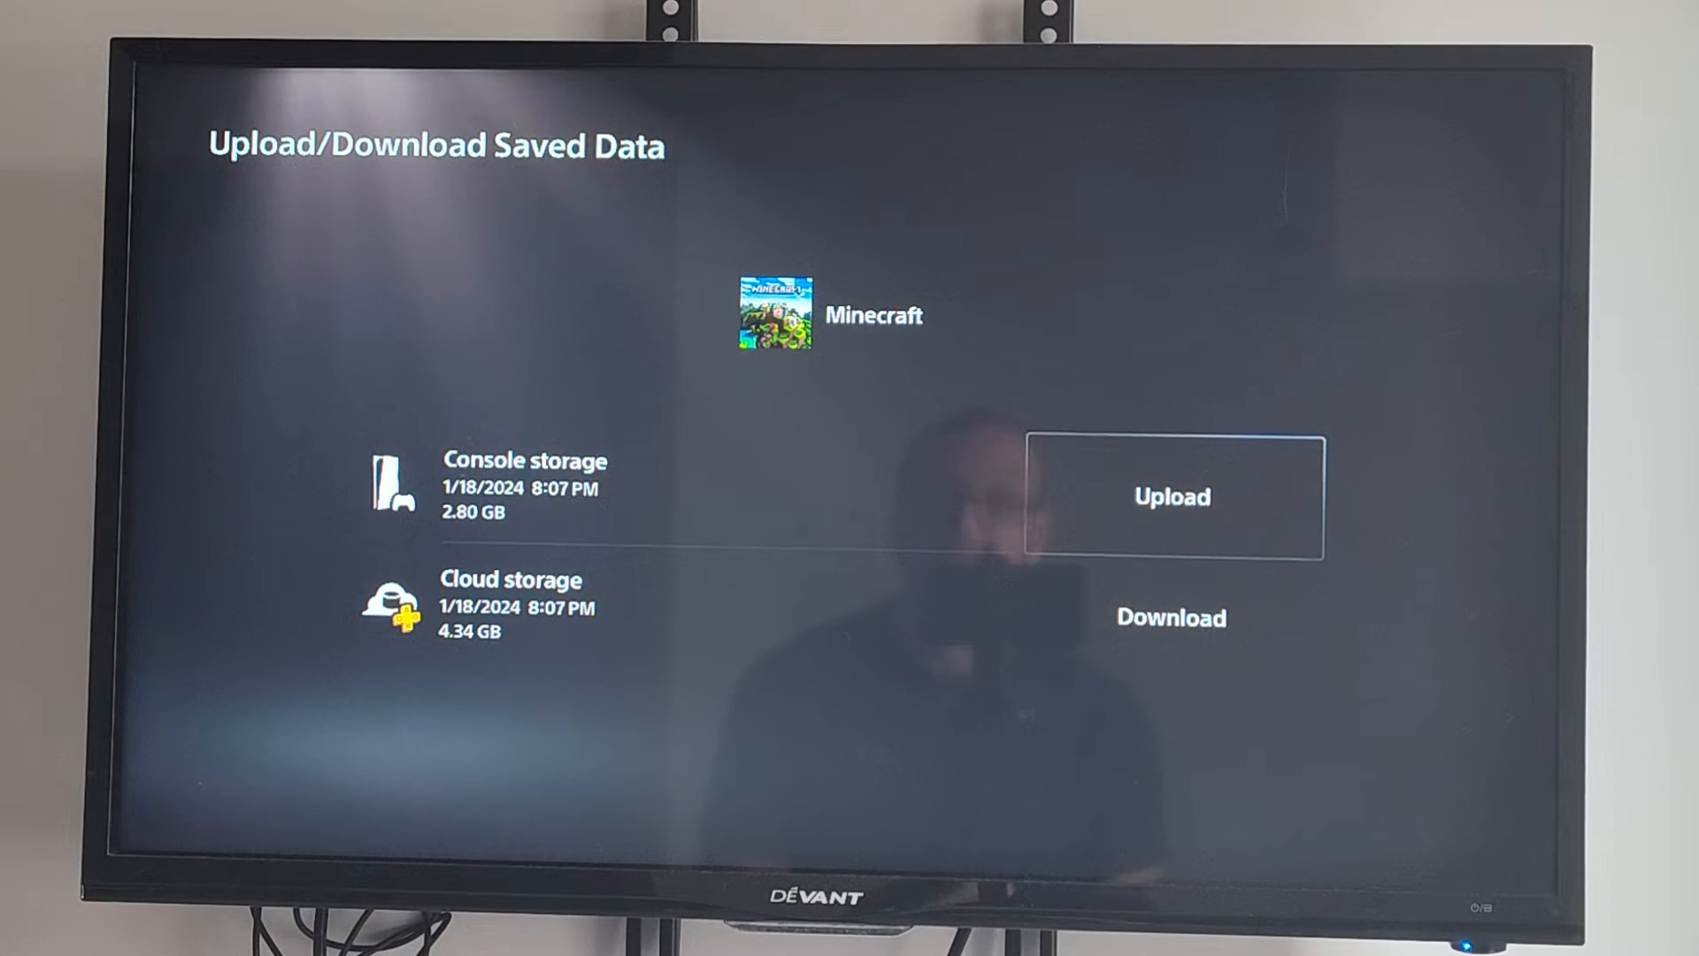
Upload all Minecraft saves, applying overwrite to all and confirming Yes
{"action": "left_click", "coordinate": [1170, 497]}
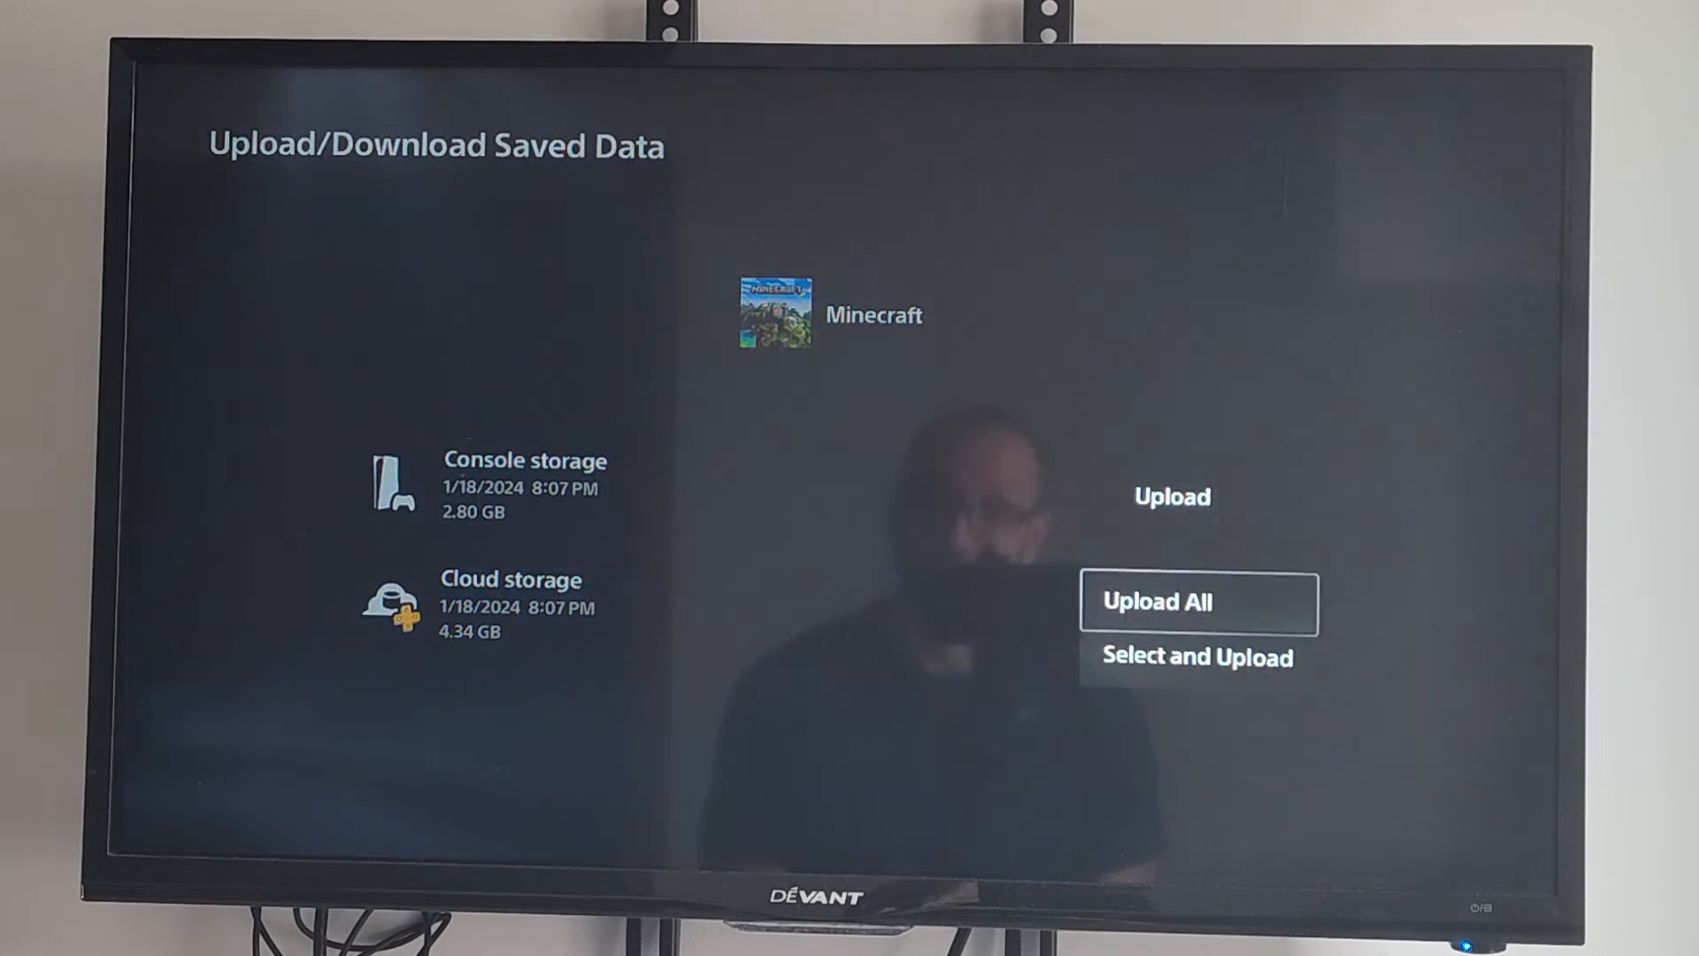
{"action": "left_click", "coordinate": [1155, 602]}
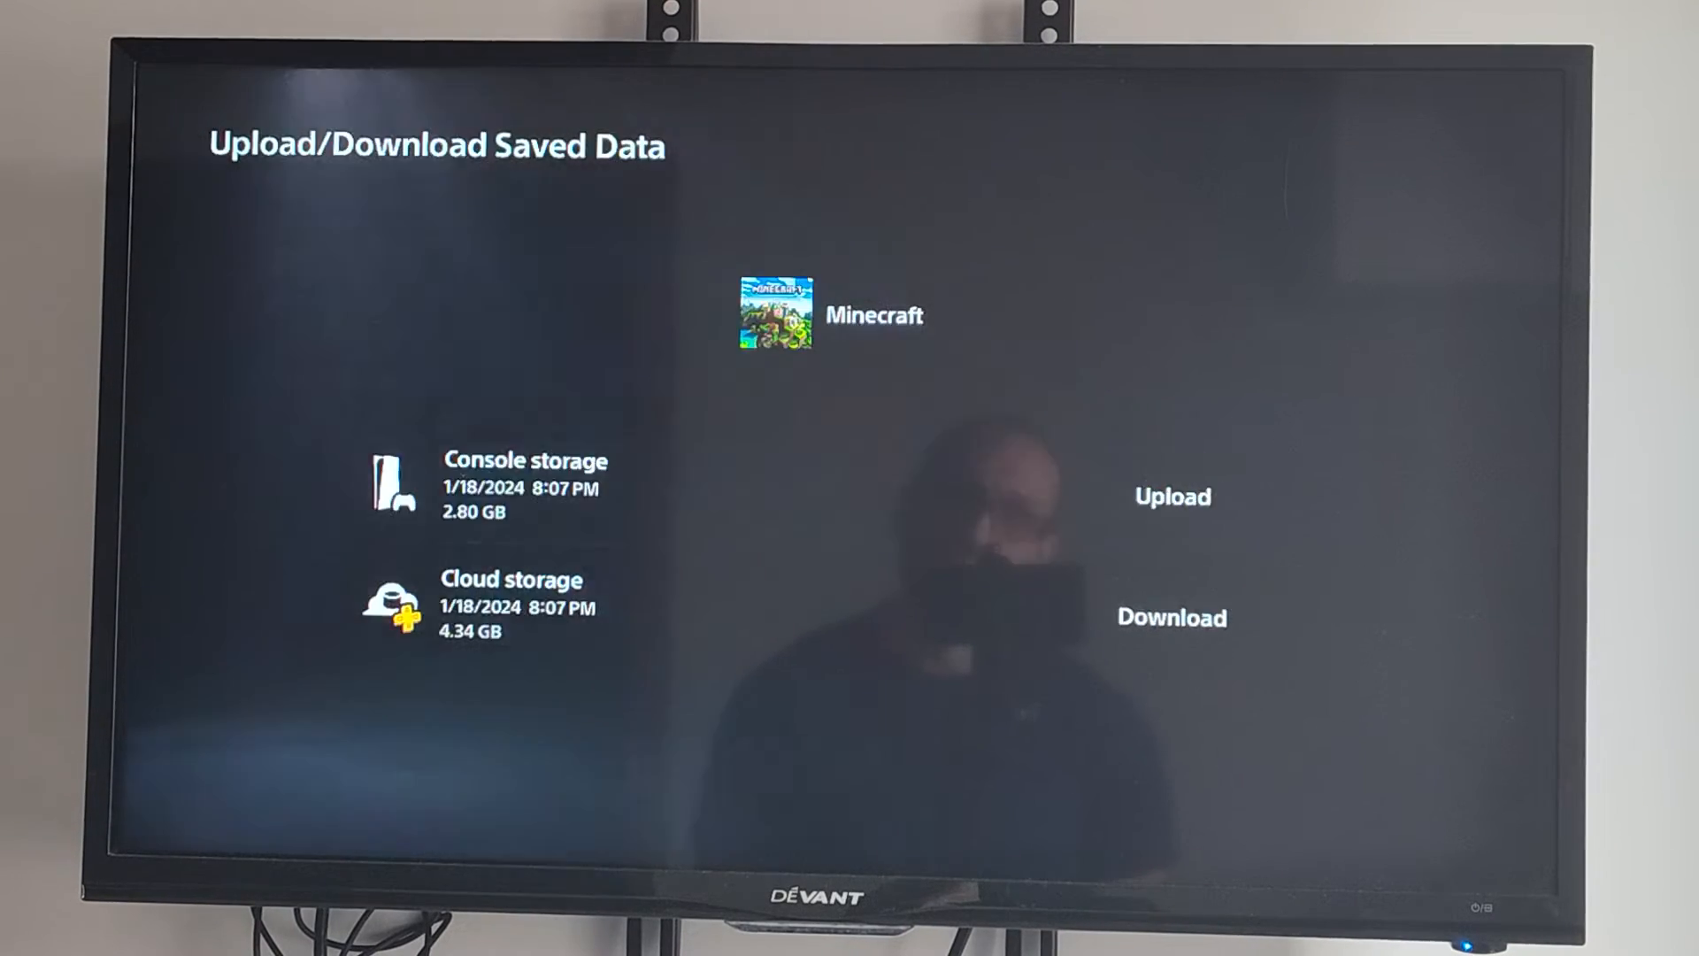
{"action": "left_click", "coordinate": [1170, 497]}
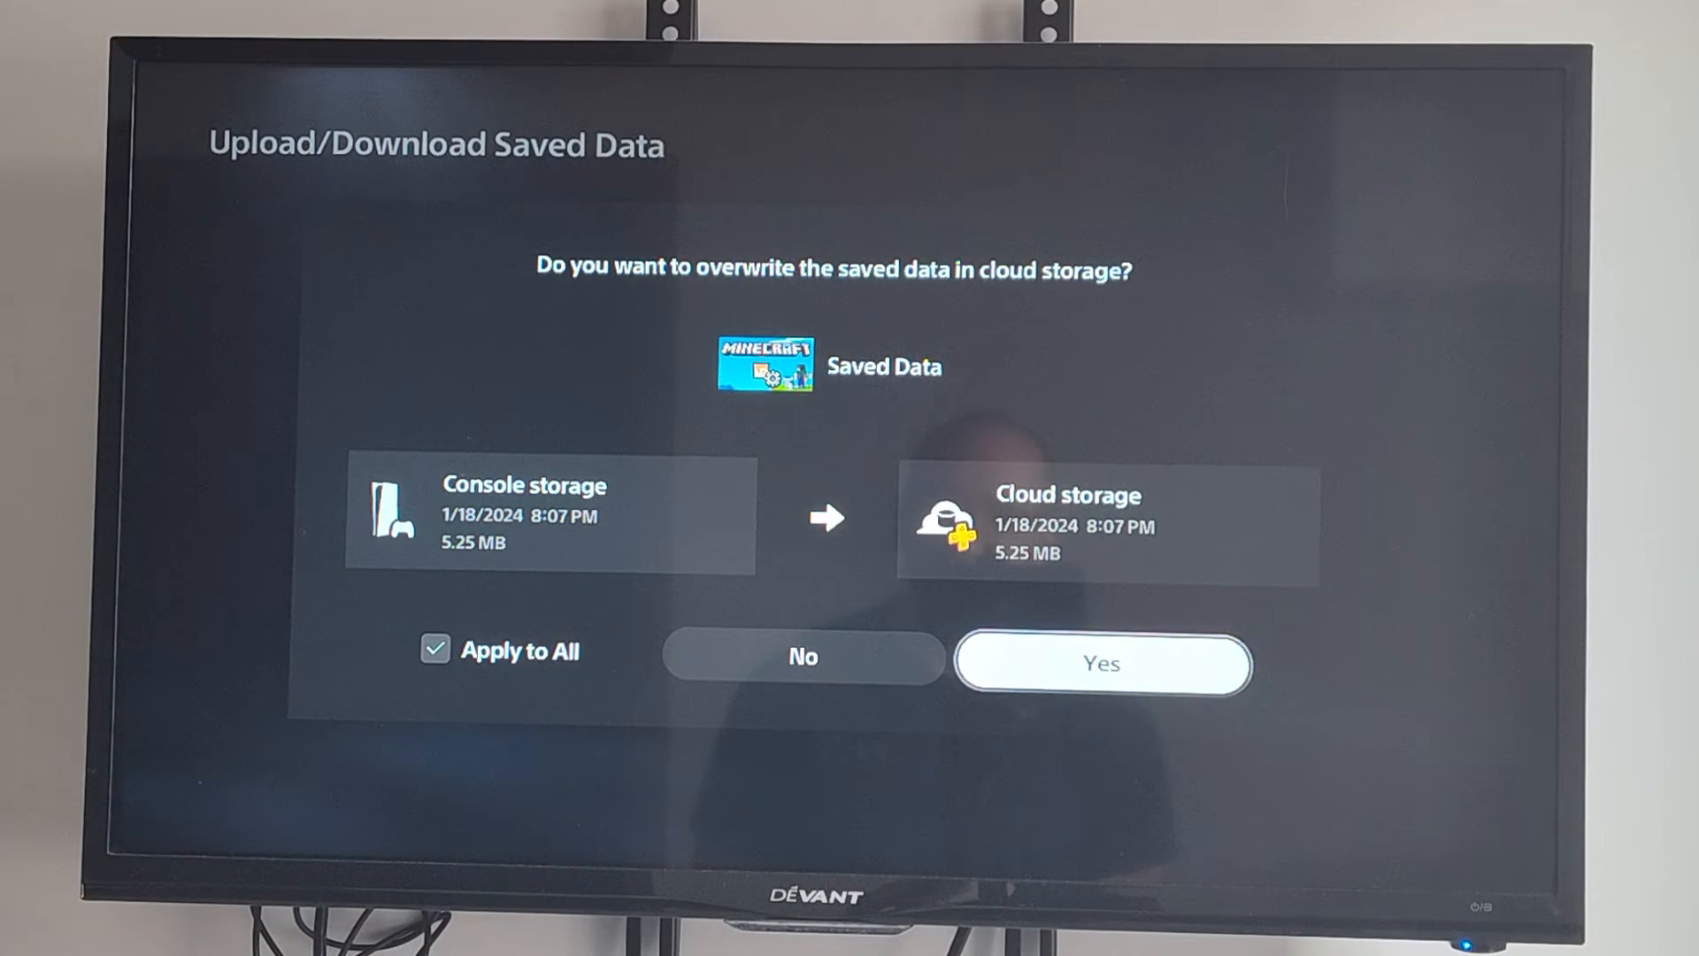
{"action": "left_click", "coordinate": [1101, 662]}
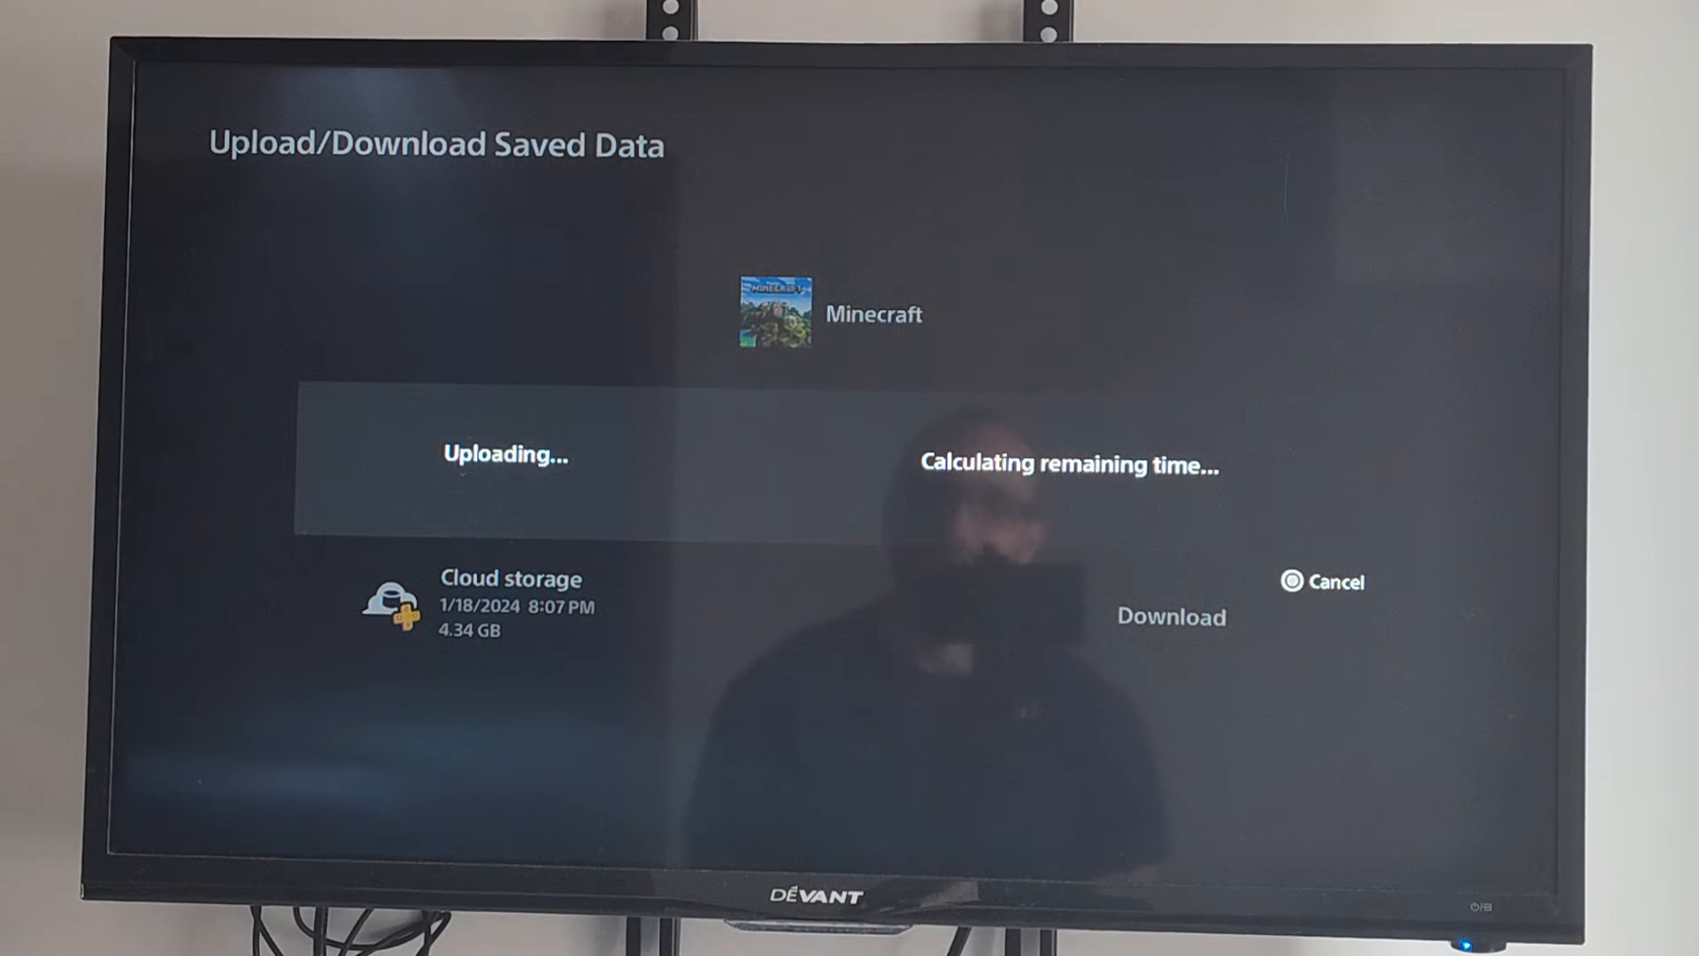